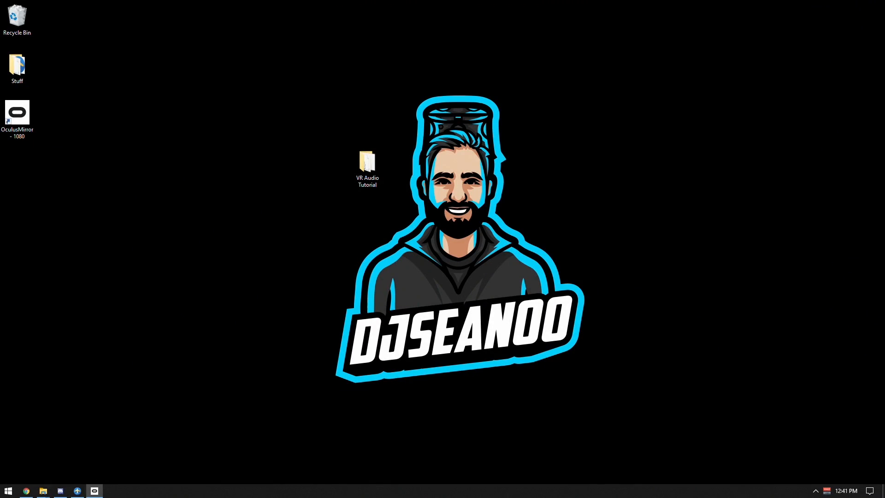
# Review the PI_Command2Key.ini and PI_Command2Key.py entries in the forum download list, then close it
pyautogui.click(367, 164)
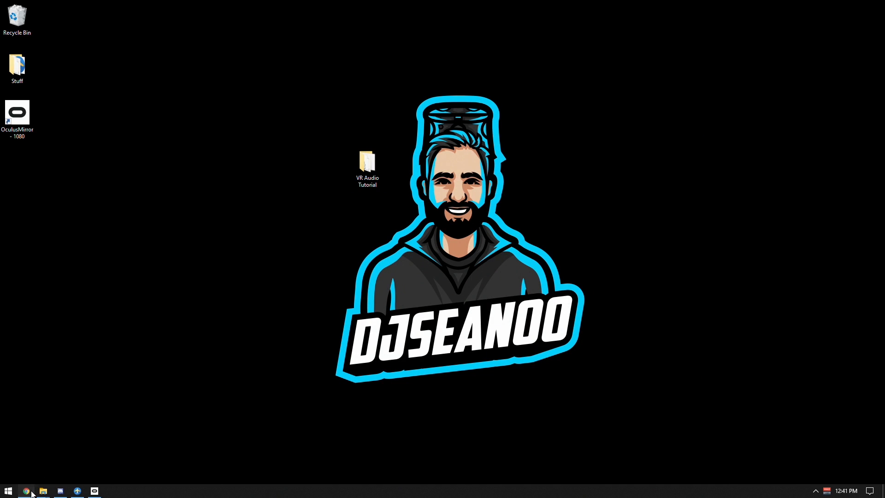
pyautogui.click(25, 490)
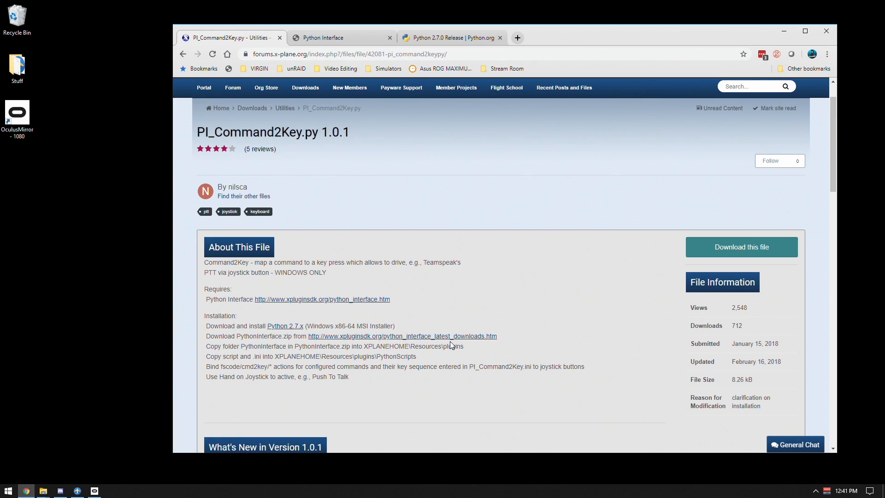
pyautogui.moveTo(461, 317)
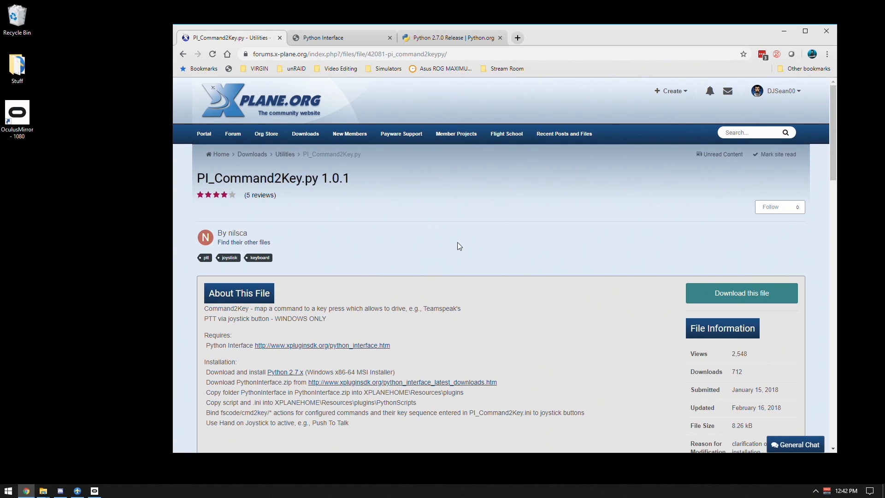
pyautogui.click(741, 293)
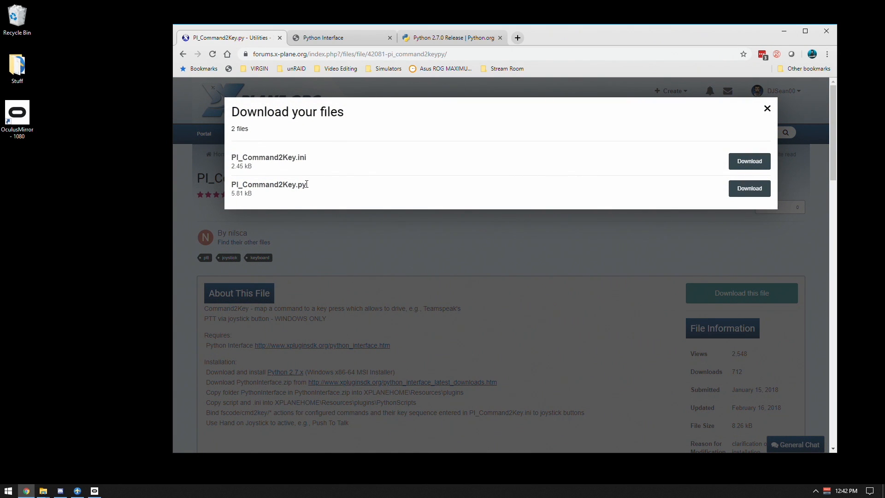
pyautogui.doubleClick(270, 185)
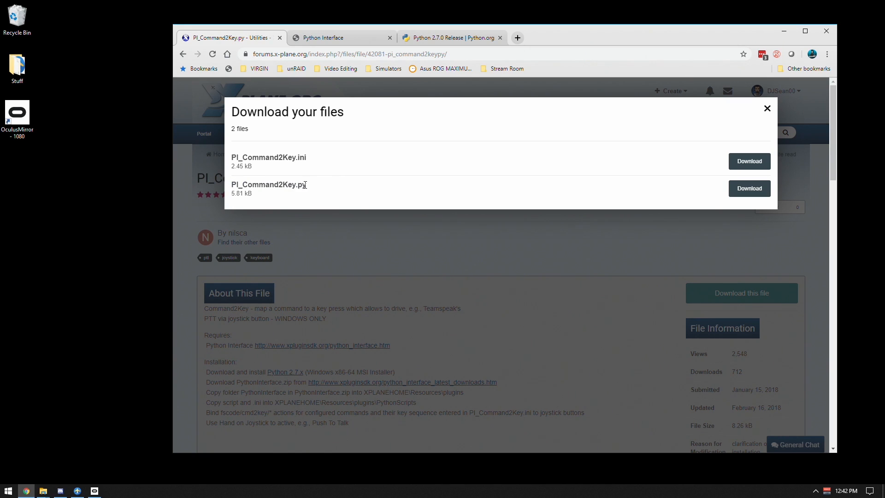
pyautogui.doubleClick(269, 184)
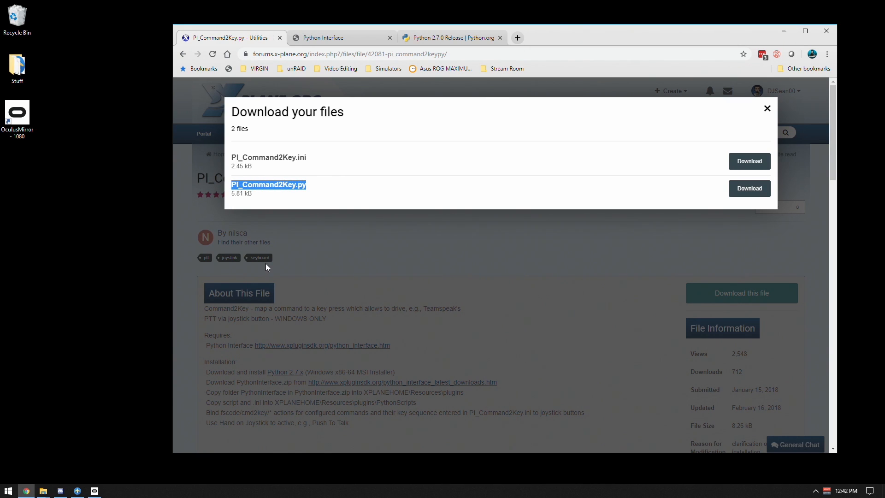
pyautogui.click(768, 108)
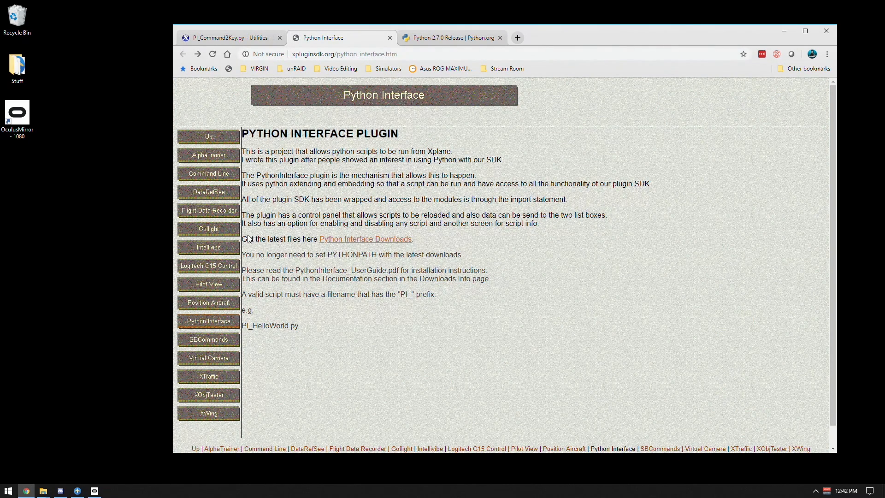
# Open the latest Python Interface downloads and highlight the Python 2.7 PythonInterface.zip link
pyautogui.click(365, 239)
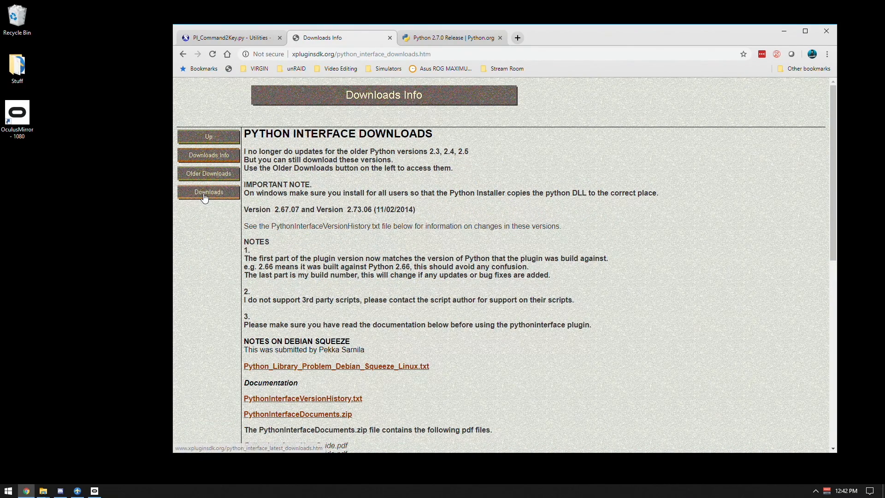
pyautogui.click(208, 191)
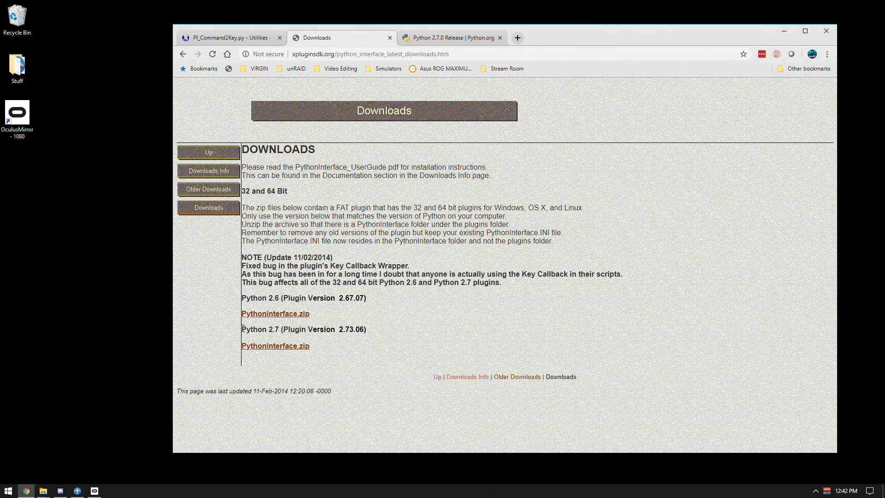
pyautogui.moveTo(242, 329); pyautogui.dragTo(308, 345)
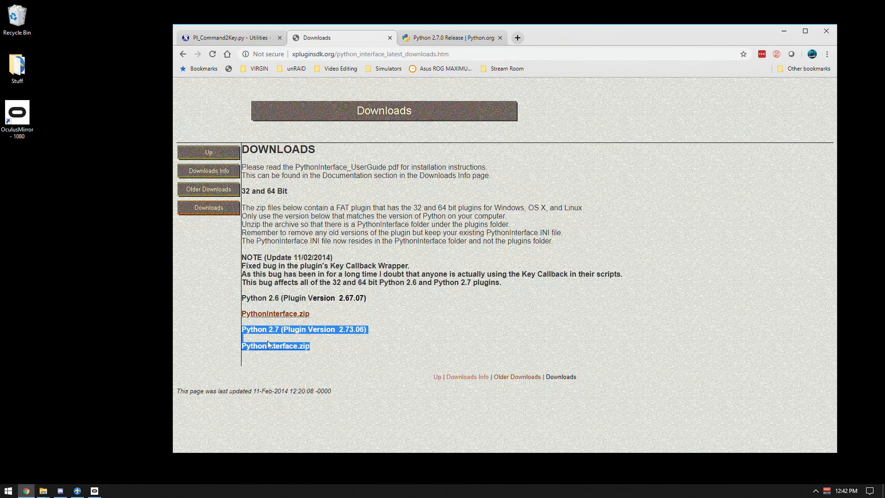
pyautogui.moveTo(288, 340)
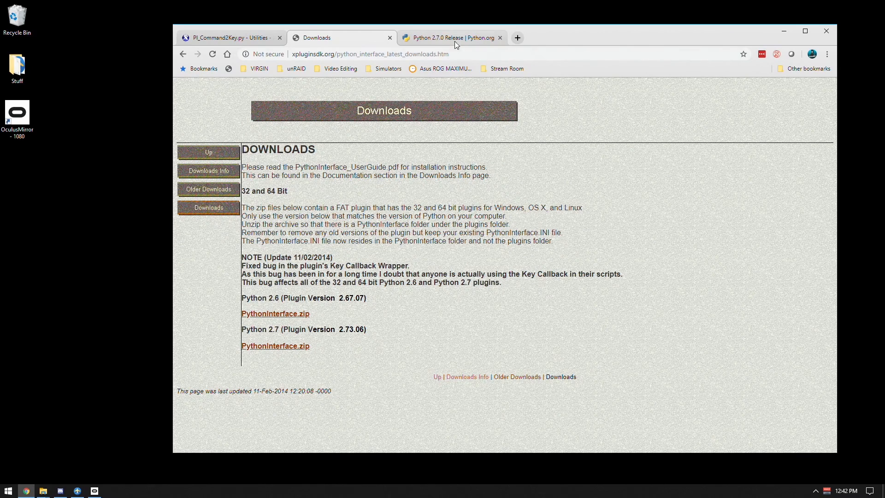
# Scroll the Python 2.7.0 Release page down to the Windows X86-64 MSI Installer and highlight it
pyautogui.click(448, 37)
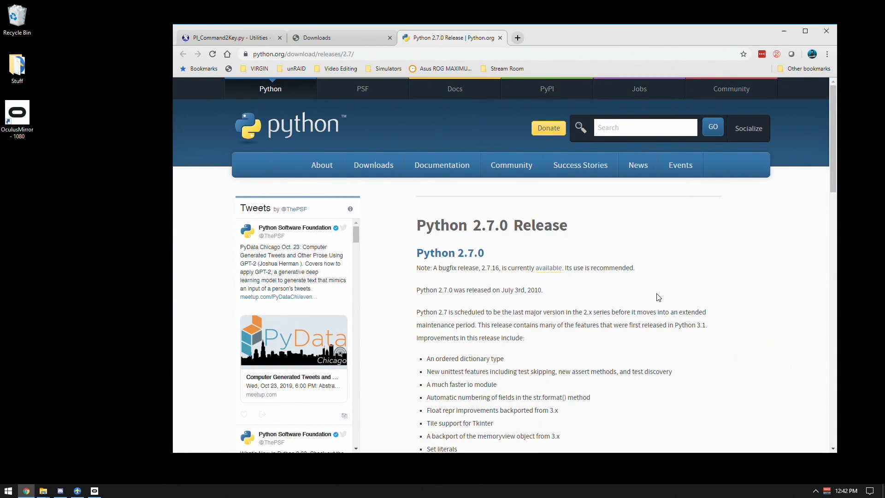
pyautogui.scroll(-3)
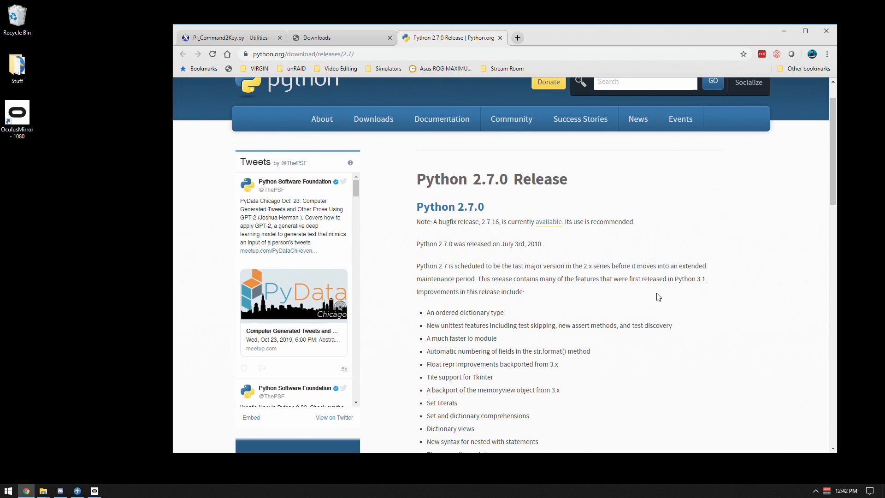
pyautogui.scroll(-3)
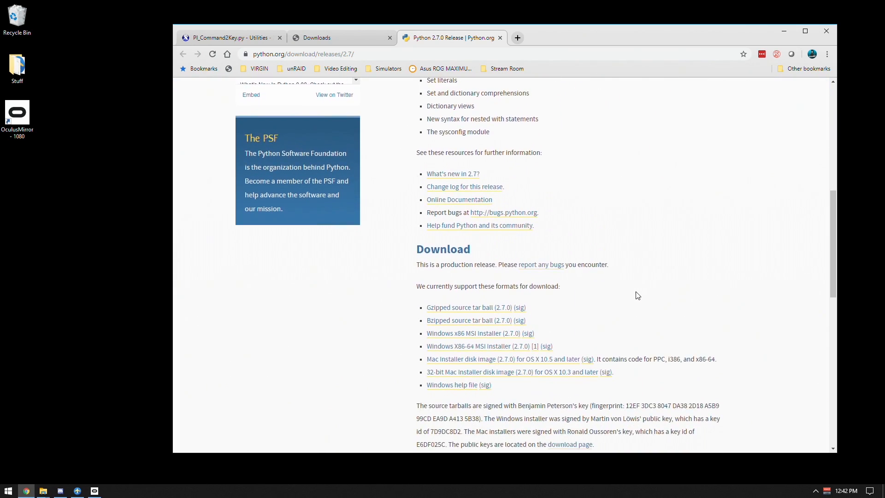
pyautogui.scroll(-3)
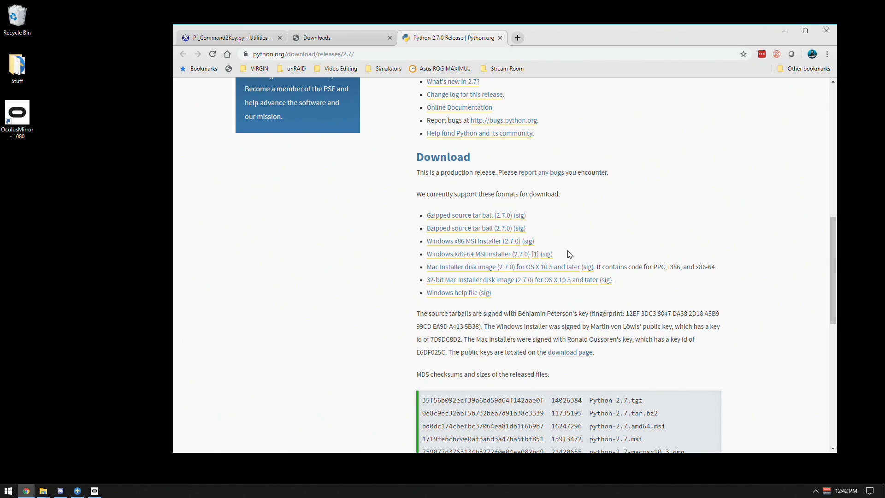
pyautogui.doubleClick(478, 254)
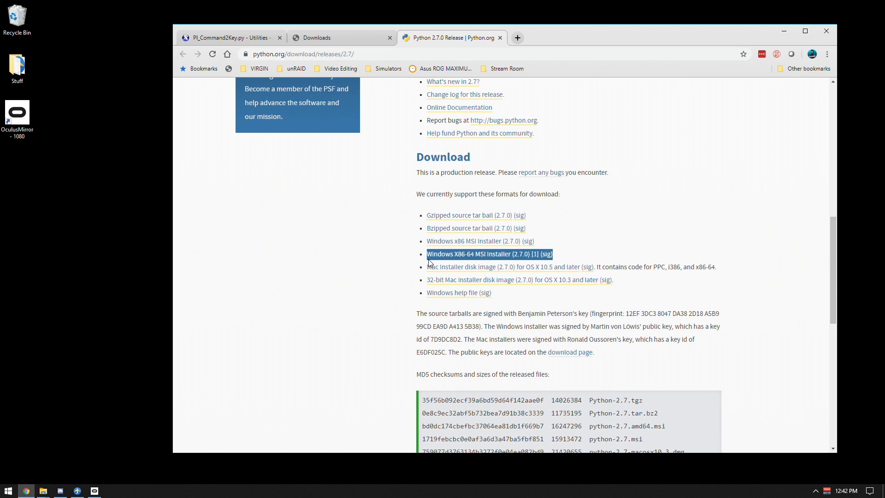
pyautogui.moveTo(469, 262)
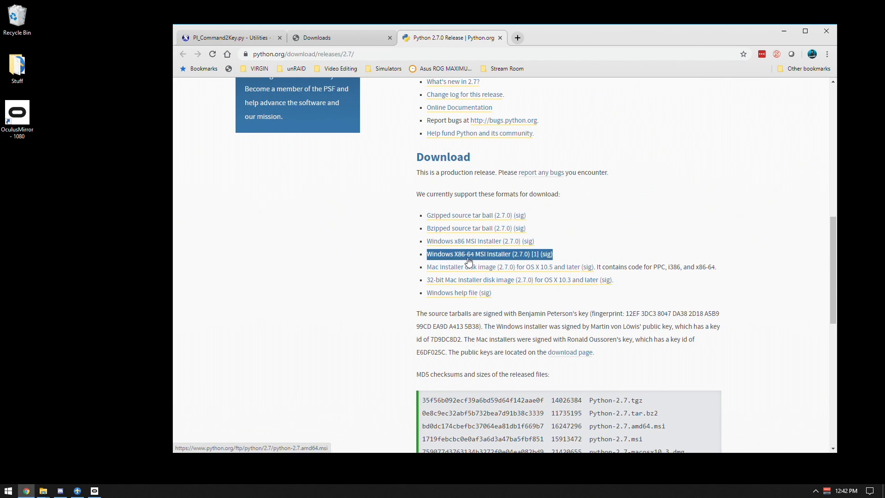
pyautogui.moveTo(518, 259)
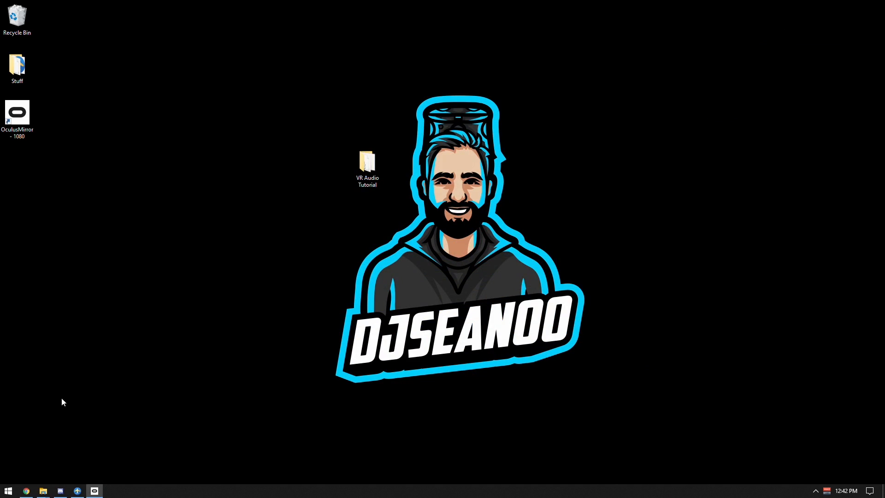
# Open the VR Audio Tutorial folder alongside X-Plane 11's Resources\plugins folder
pyautogui.doubleClick(367, 162)
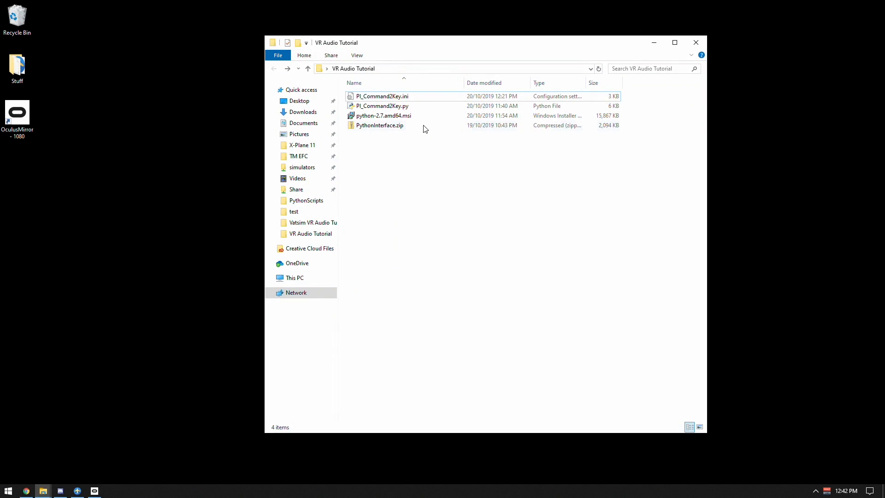
pyautogui.click(382, 96)
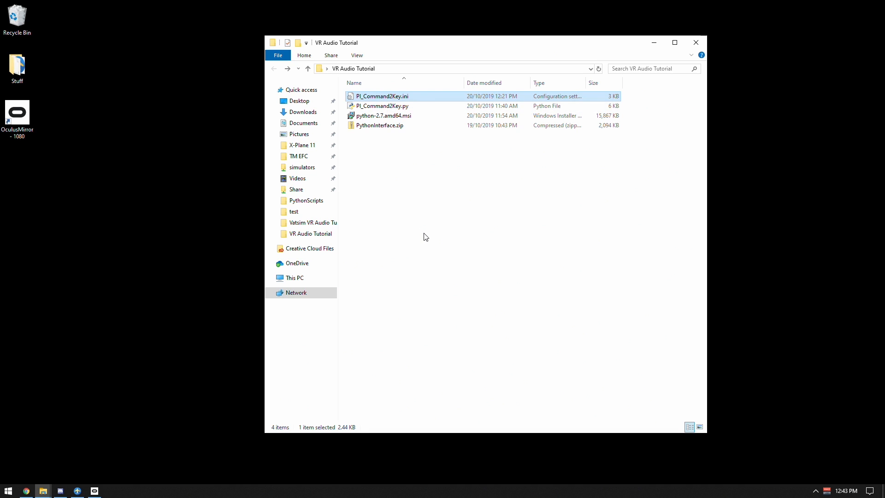
pyautogui.moveTo(458, 206)
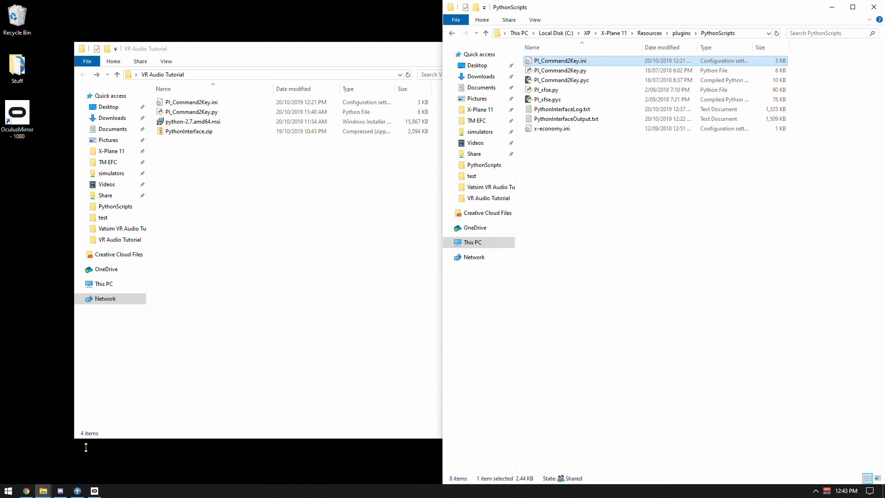
pyautogui.click(681, 32)
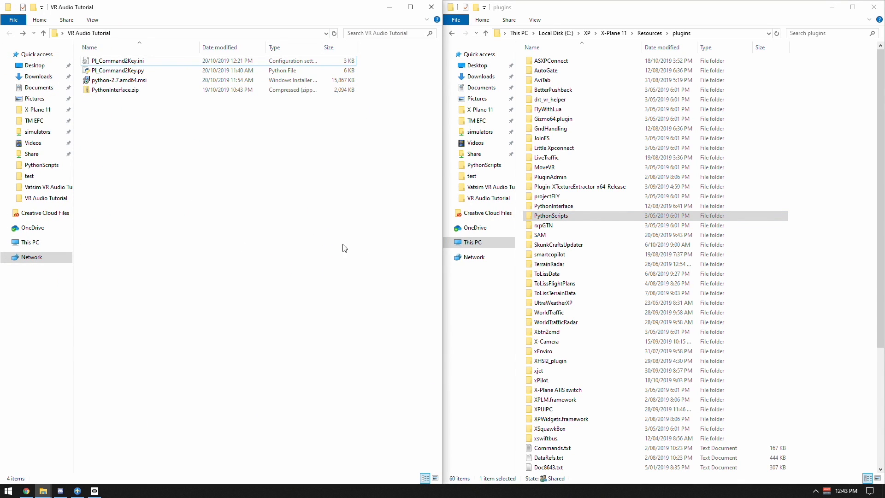
pyautogui.click(554, 118)
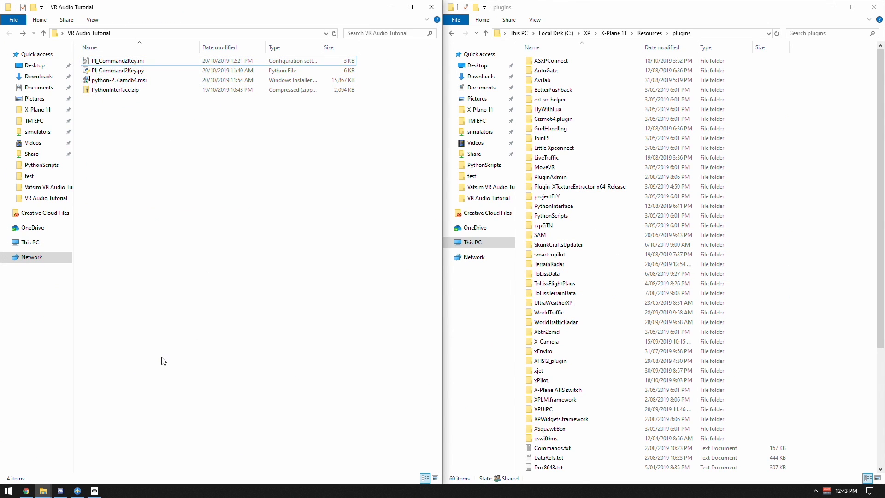
pyautogui.moveTo(160, 179)
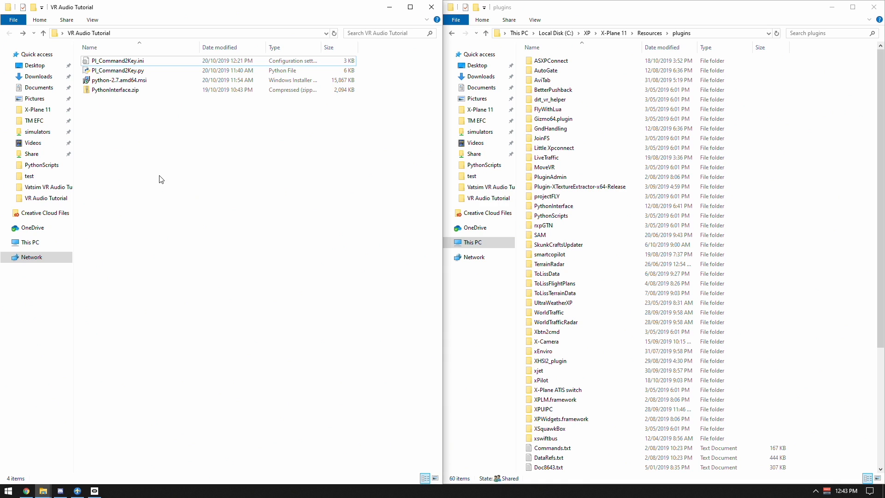
pyautogui.doubleClick(118, 80)
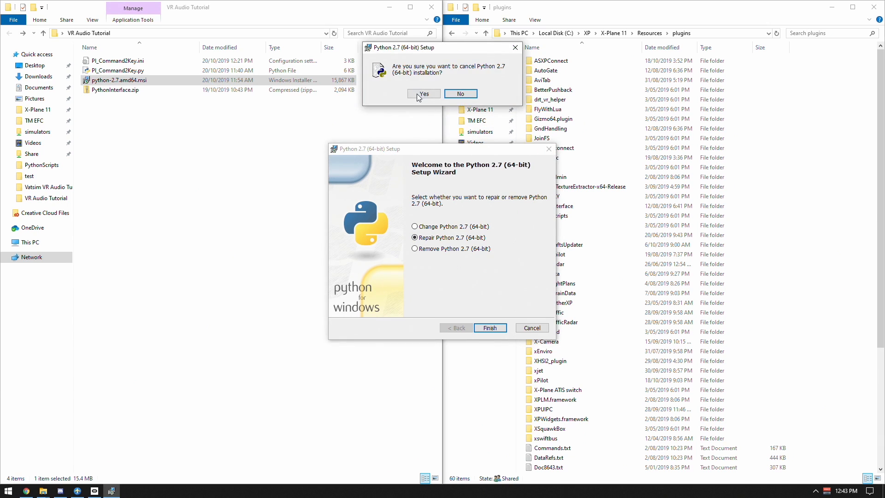
pyautogui.click(423, 93)
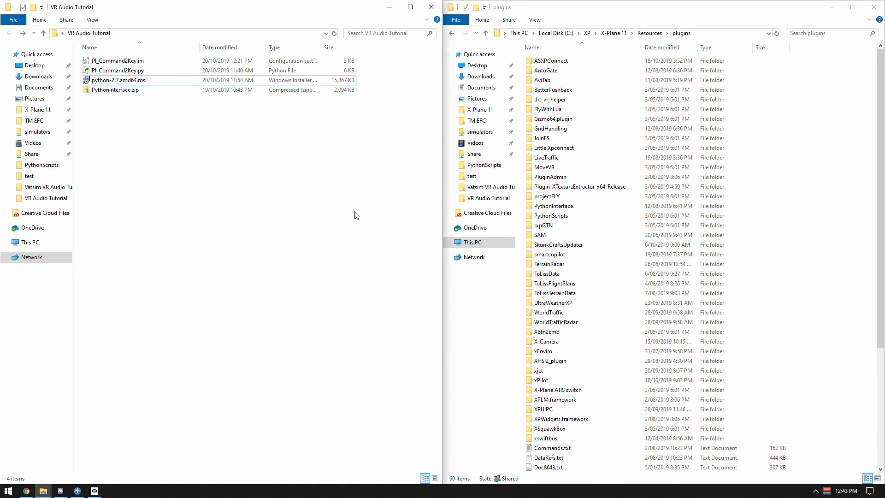
pyautogui.click(116, 90)
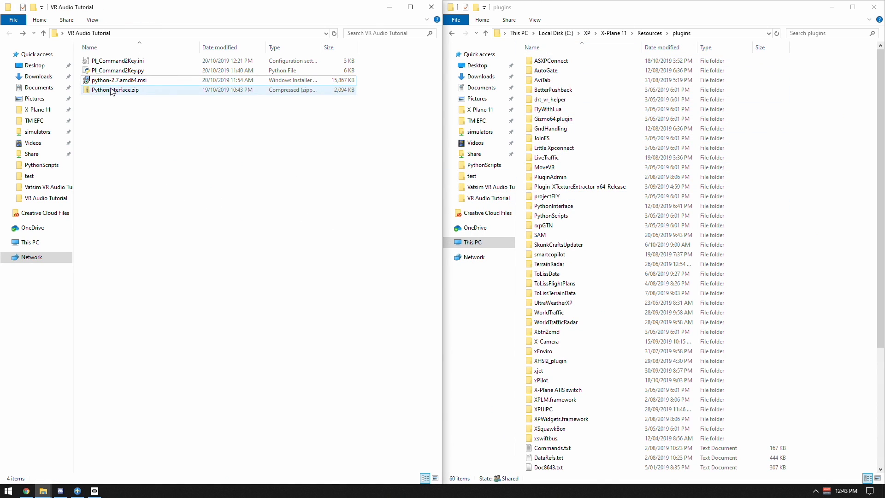
pyautogui.doubleClick(115, 90)
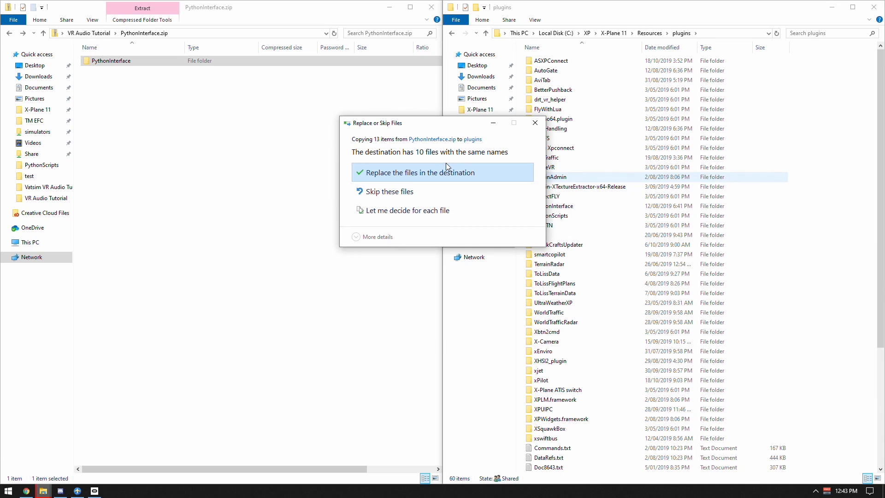
pyautogui.moveTo(534, 123)
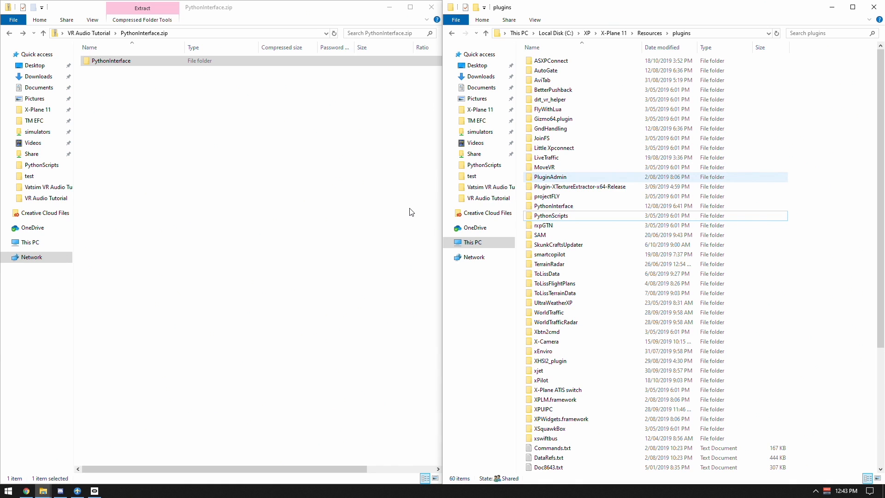
# Select and open the PythonScripts folder inside X-Plane's plugins directory
pyautogui.click(553, 206)
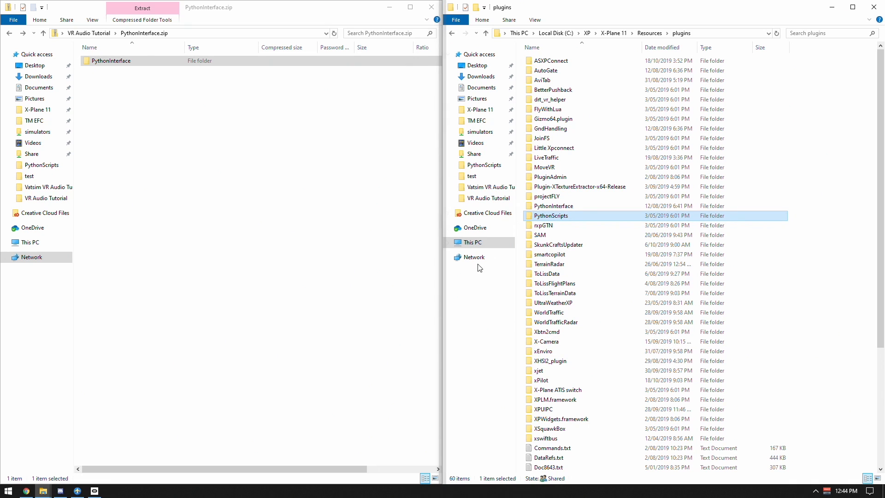
pyautogui.doubleClick(551, 216)
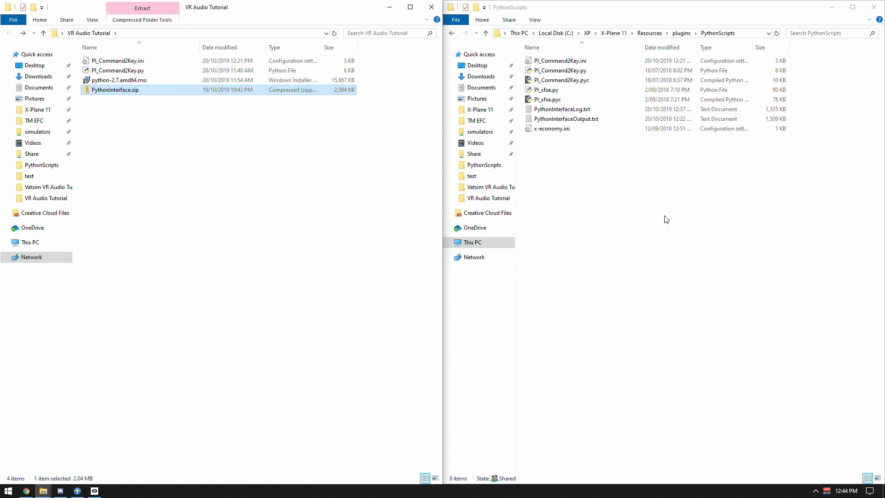
# Match PI_Command2Key.ini and .py against the PythonScripts copies, then open the .ini in Notepad
pyautogui.press('ctrl+a')
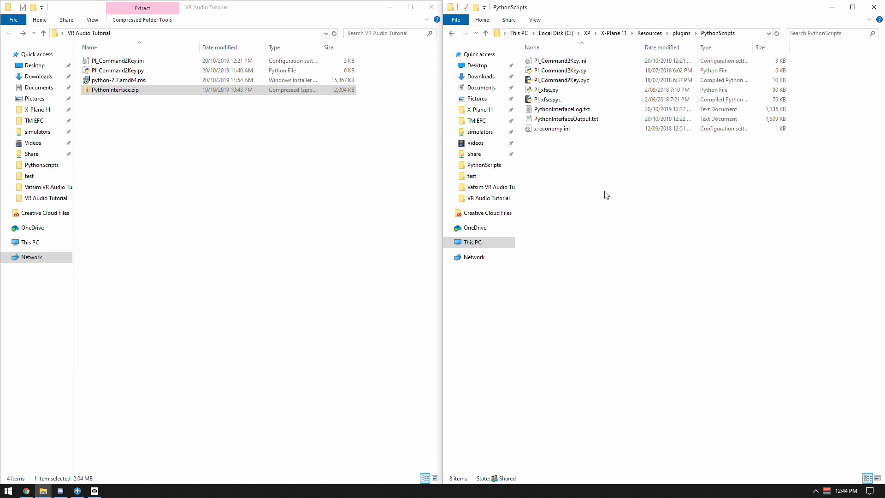
pyautogui.moveTo(613, 181)
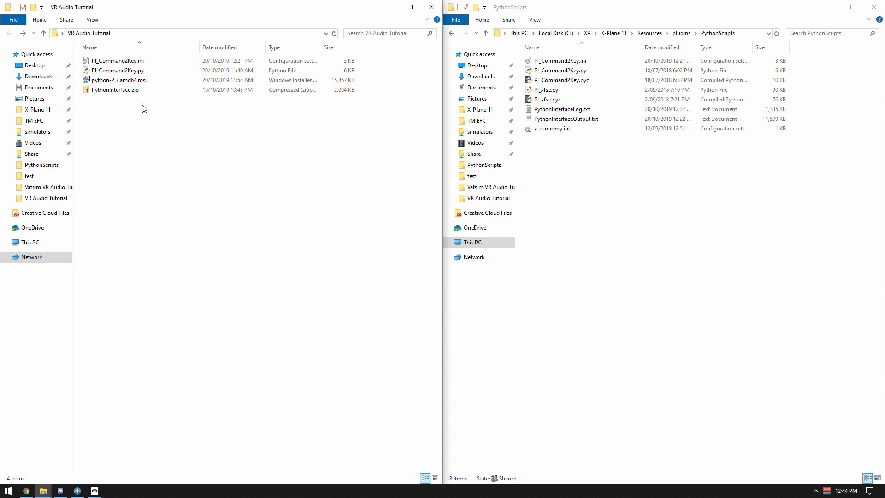
pyautogui.click(118, 60)
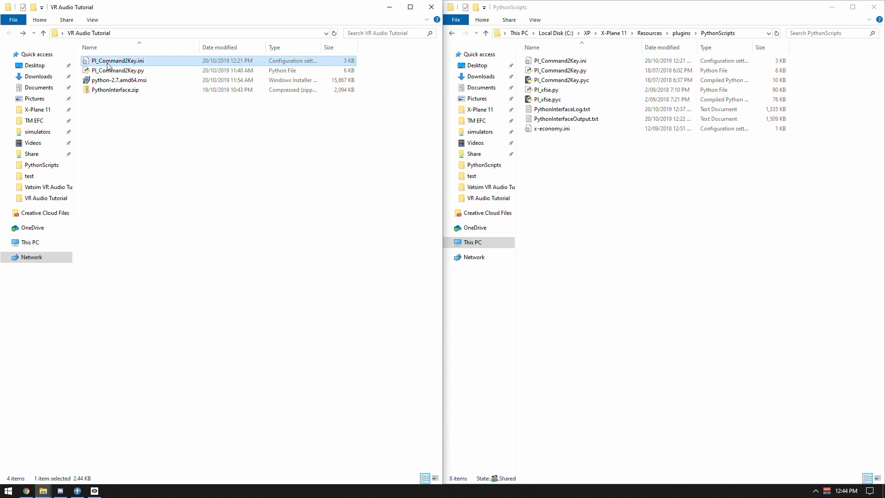
pyautogui.click(117, 70)
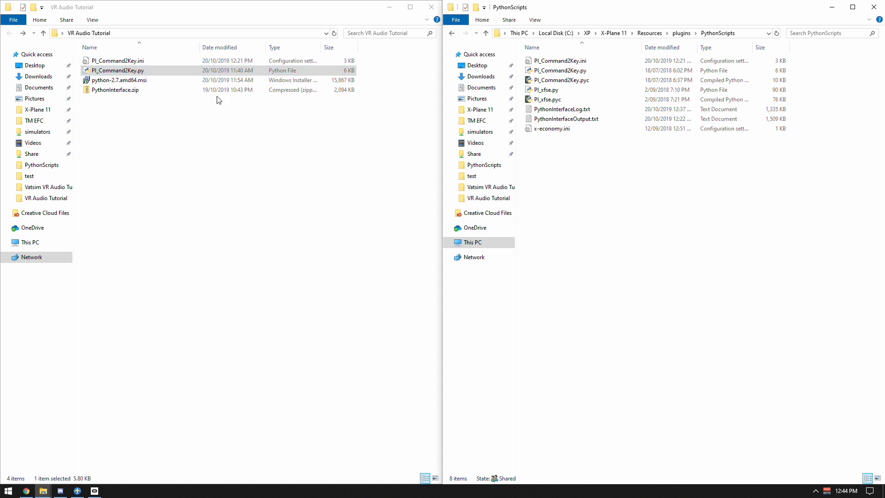
pyautogui.click(561, 70)
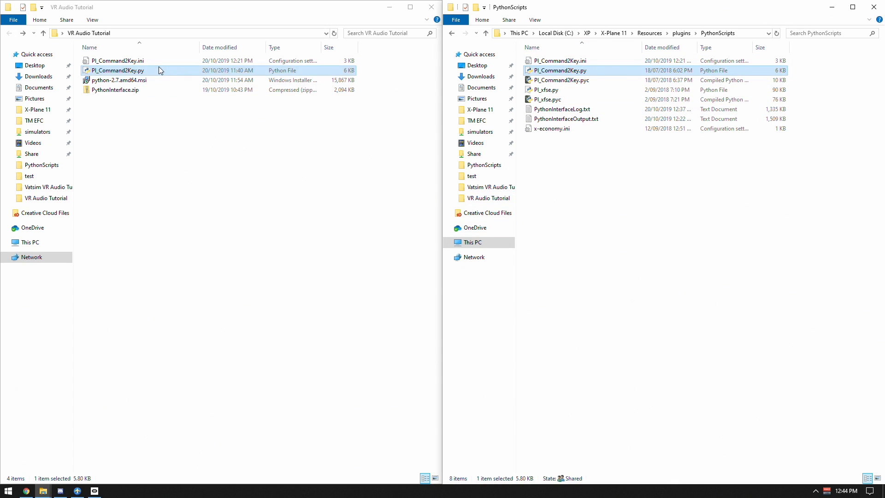
pyautogui.doubleClick(118, 61)
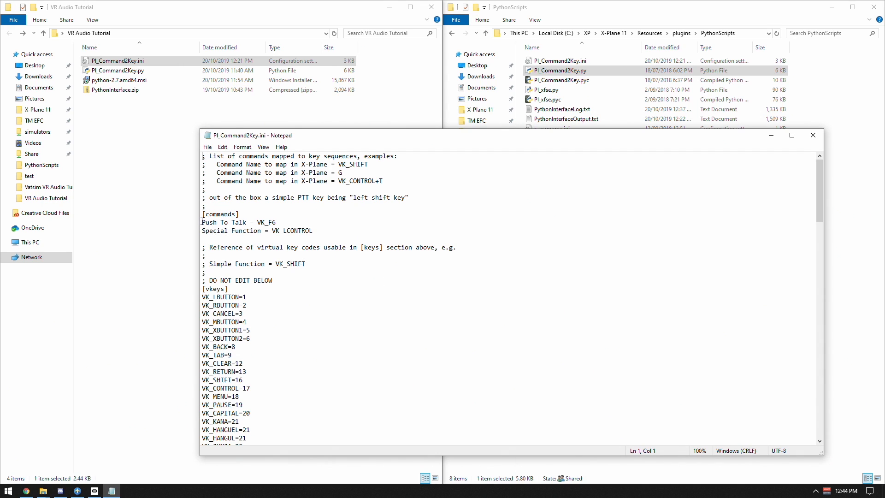
# Highlight the Push To Talk (VK_F6) and Special Function (VK_LCONTROL) lines, then switch to Discord
pyautogui.moveTo(203, 221); pyautogui.dragTo(337, 231)
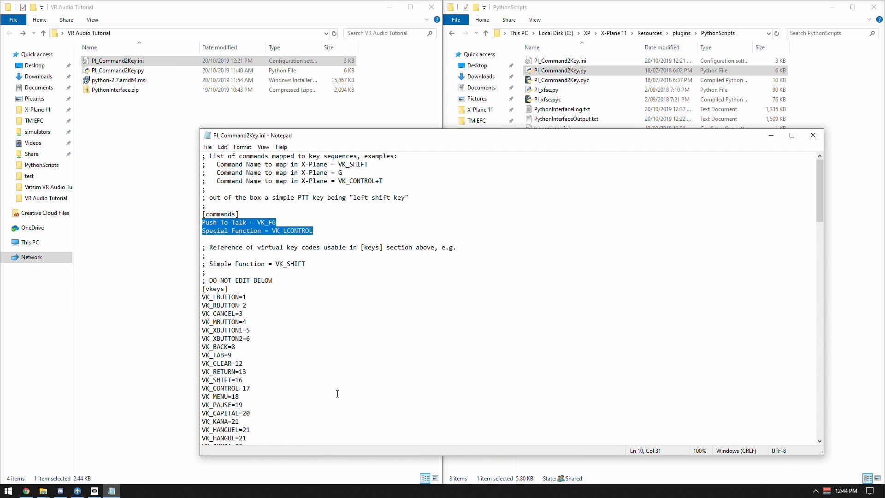
pyautogui.doubleClick(208, 222)
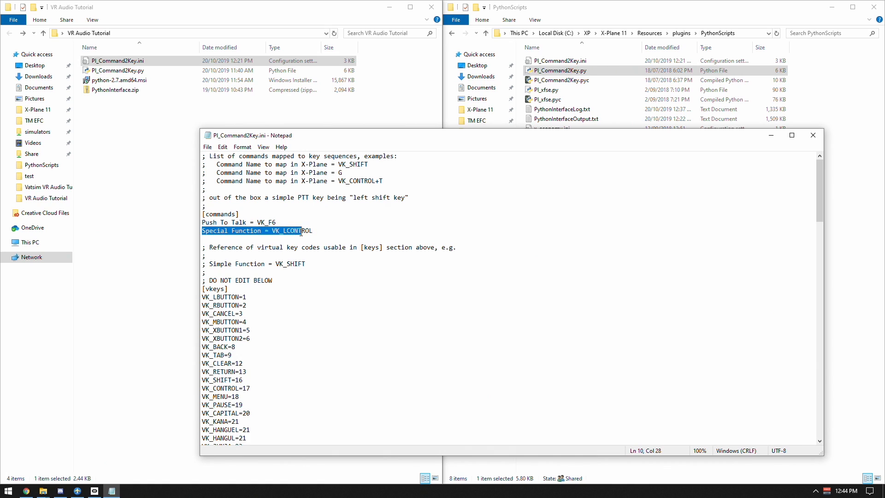
pyautogui.click(310, 230)
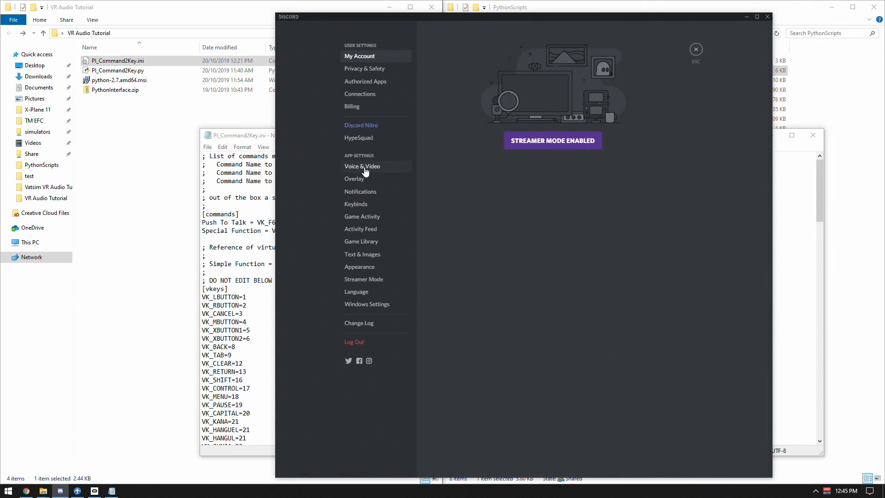
# Verify Discord's F6 push-to-talk, remove the added Push to Talk keybind, and exit settings
pyautogui.click(362, 166)
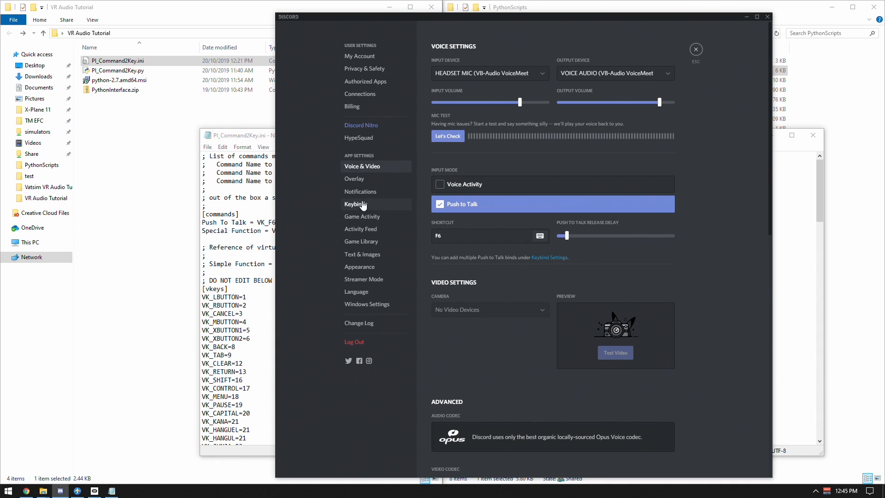
pyautogui.click(357, 204)
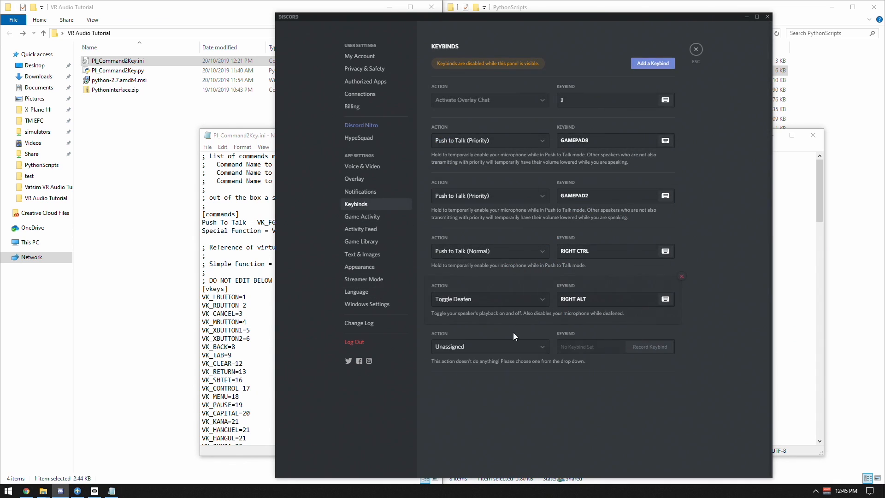
pyautogui.click(489, 346)
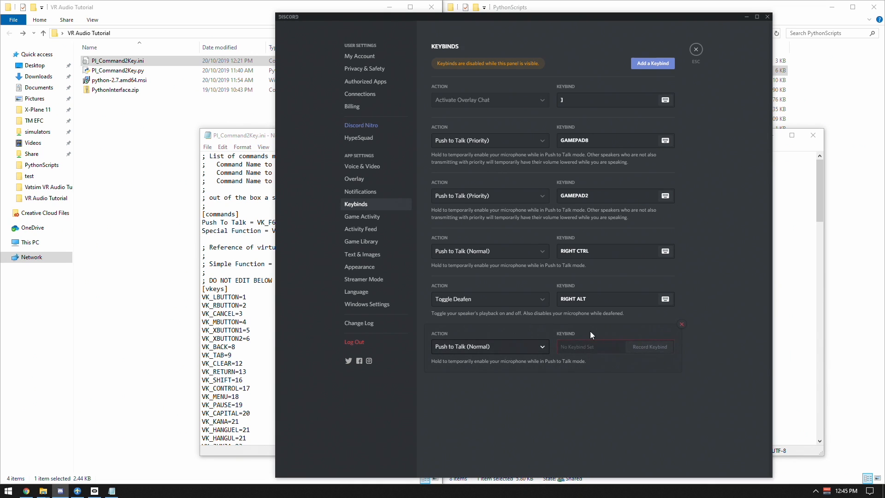
pyautogui.moveTo(597, 359)
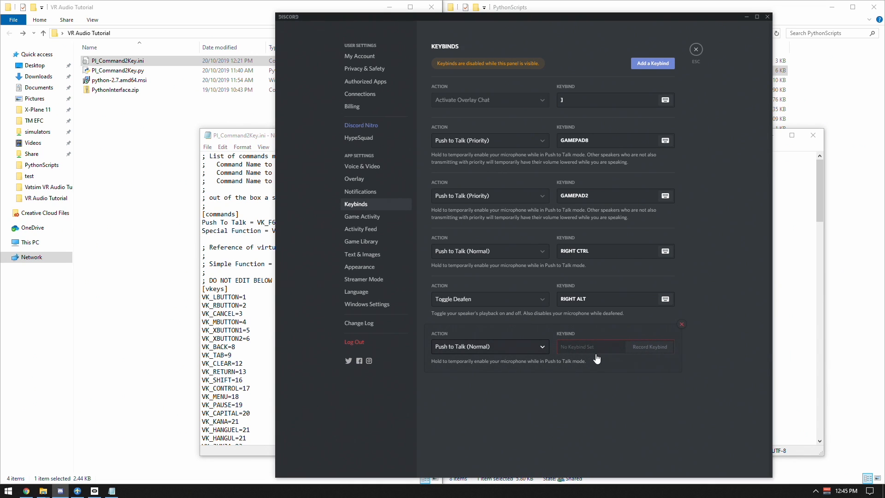
pyautogui.click(681, 324)
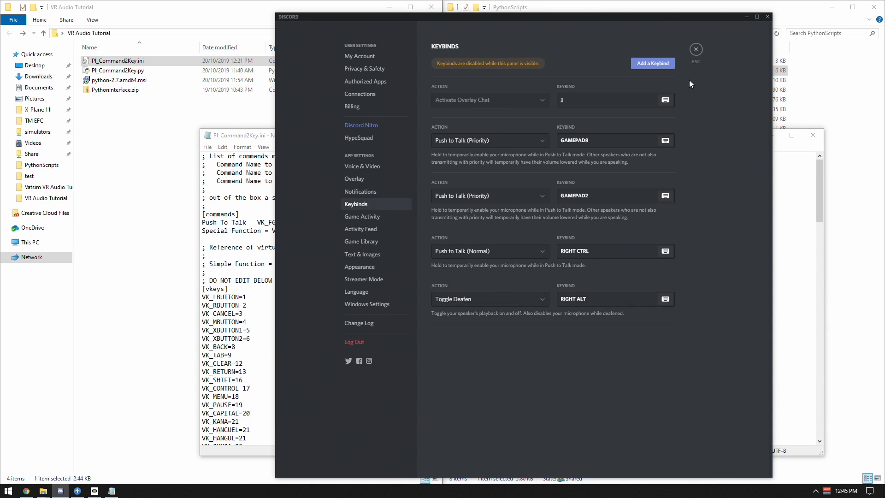
pyautogui.click(696, 50)
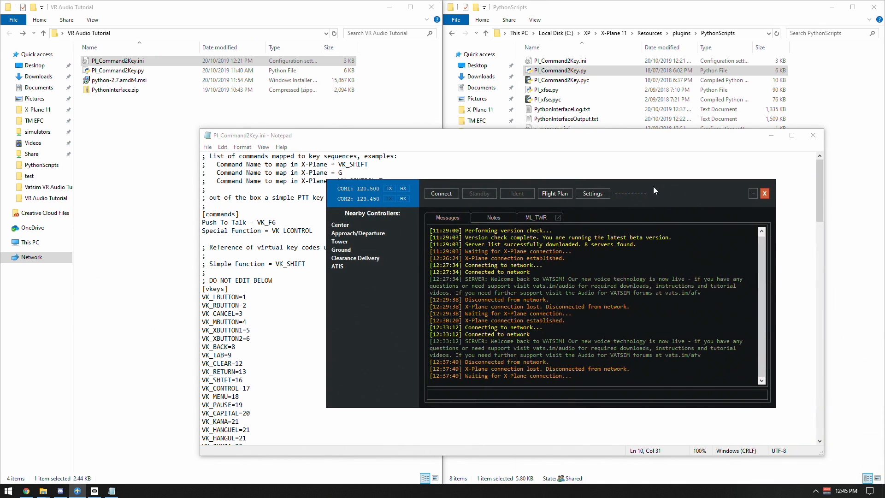
# Check xPilot's PTT assignment is Left Control, cancel, and return to the ini in Notepad
pyautogui.click(592, 193)
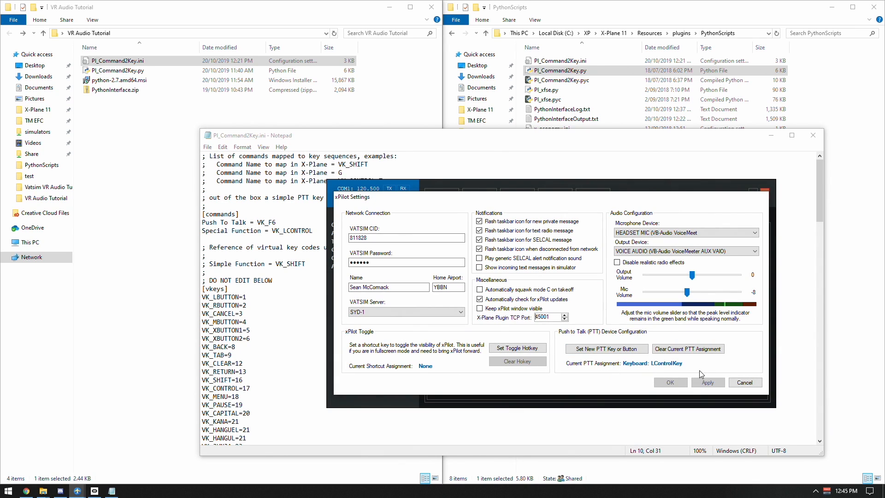
pyautogui.click(744, 382)
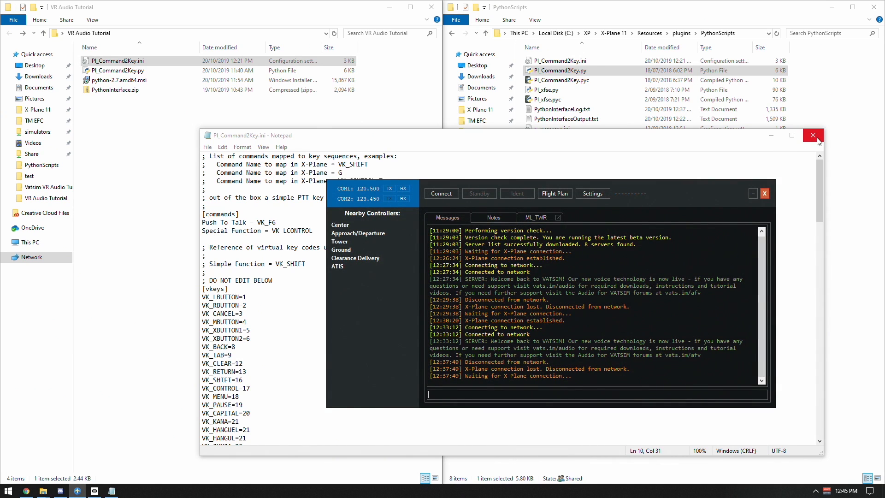
pyautogui.click(813, 135)
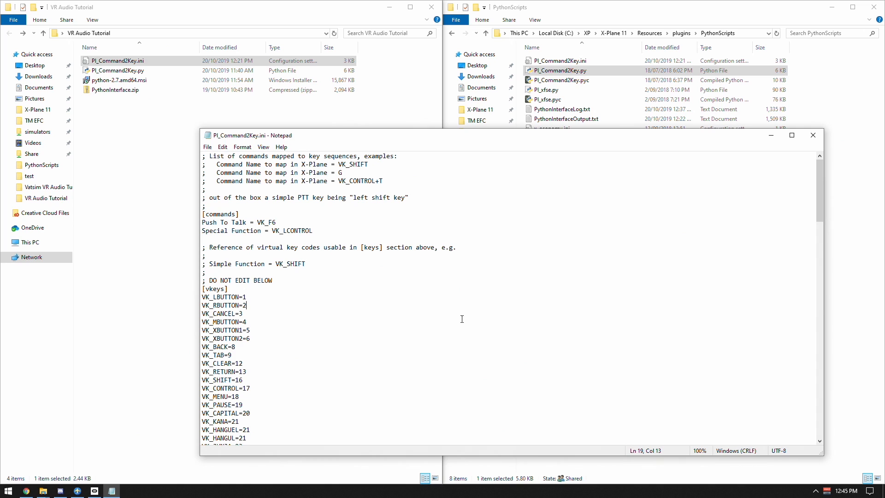
# Scroll through the [vkeys] virtual key codes in PI_Command2Key.ini, then close Notepad
pyautogui.scroll(-3)
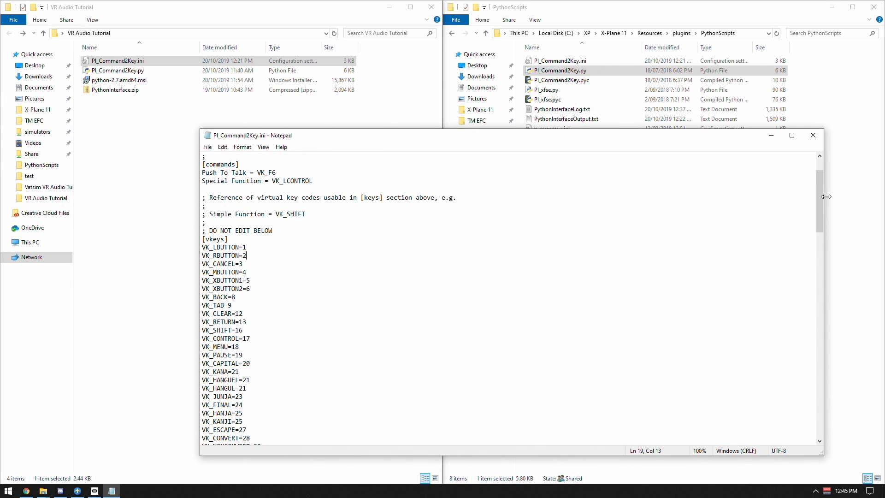
pyautogui.scroll(-3)
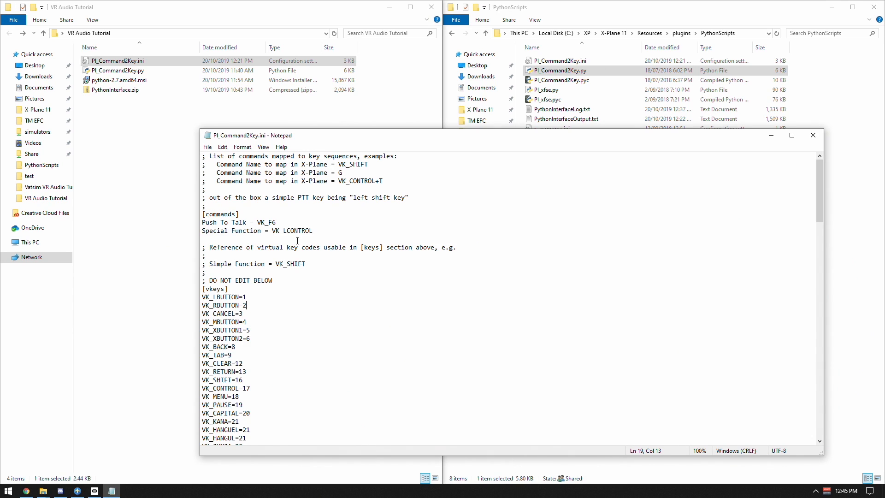
pyautogui.moveTo(232, 222); pyautogui.dragTo(314, 230)
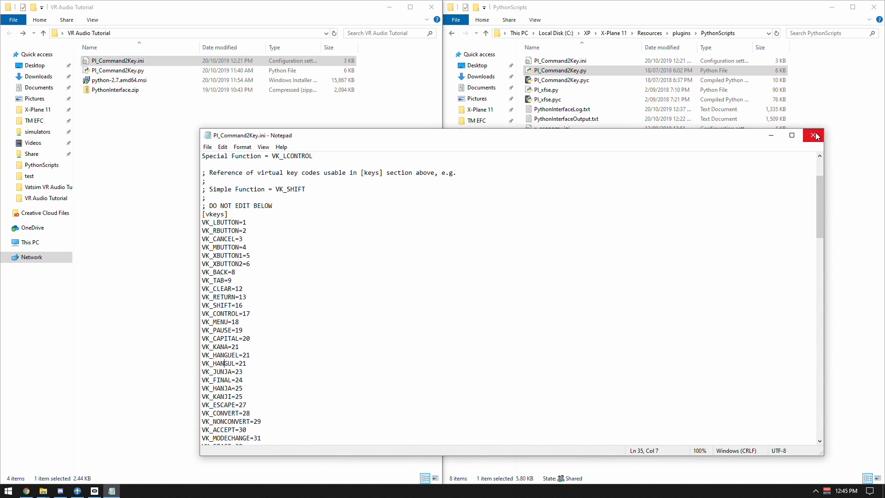
pyautogui.click(814, 135)
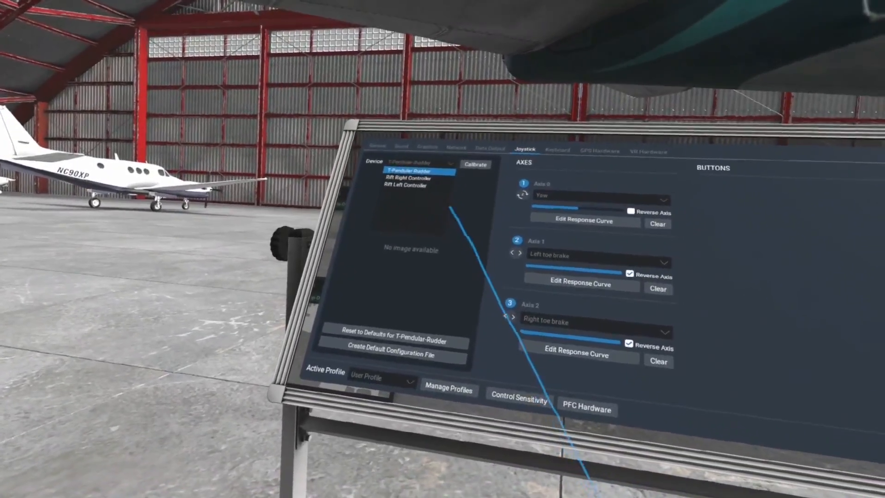
# Select Rift Left Controller as the joystick device in X-Plane 11's settings
pyautogui.click(407, 188)
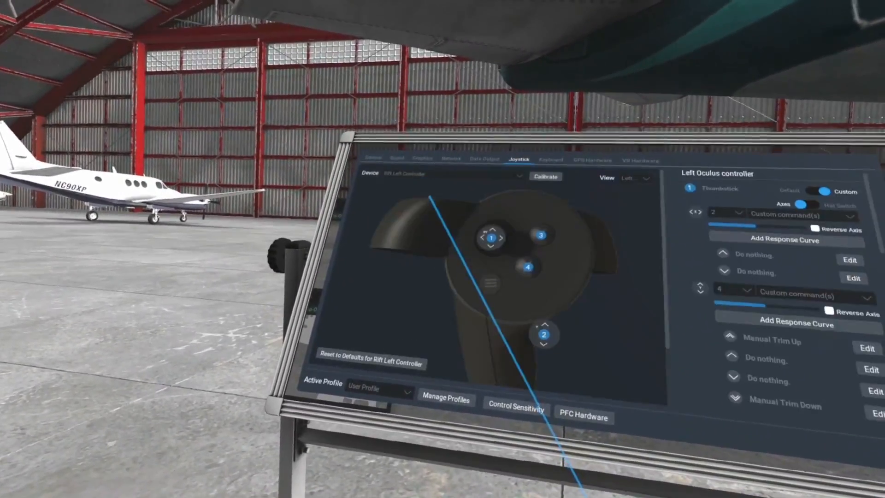